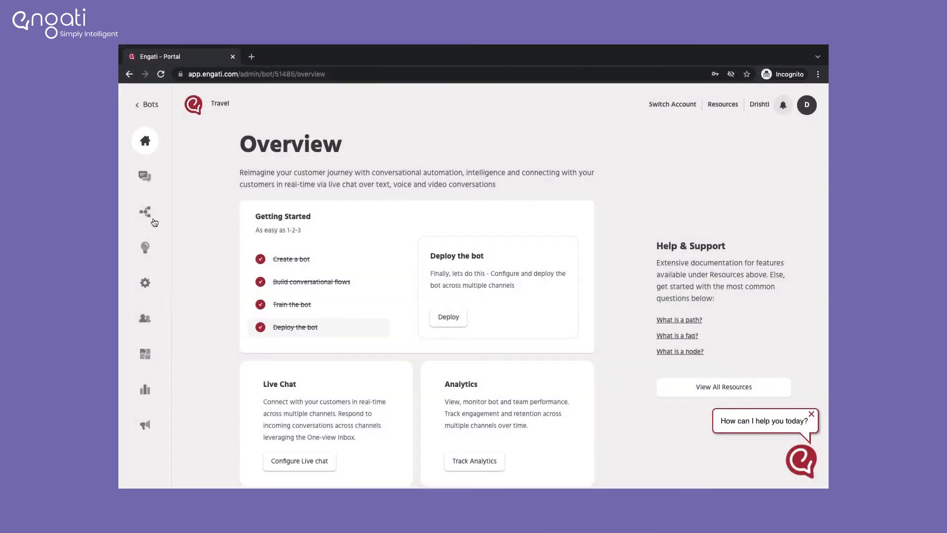
Open the Travel bot's Builder with the 'Welcome new user' flow and paths list.
{"action": "left_click", "coordinate": [145, 213]}
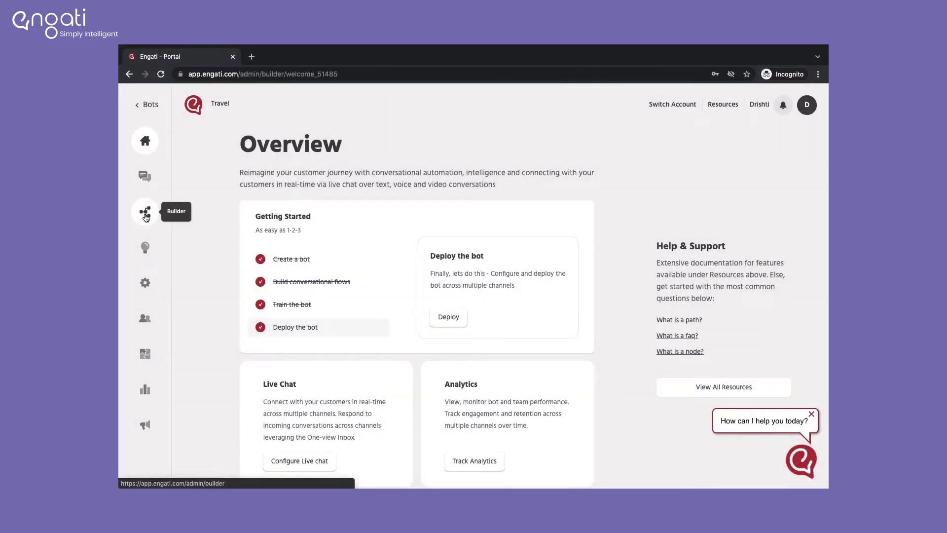
{"action": "left_click", "coordinate": [145, 212]}
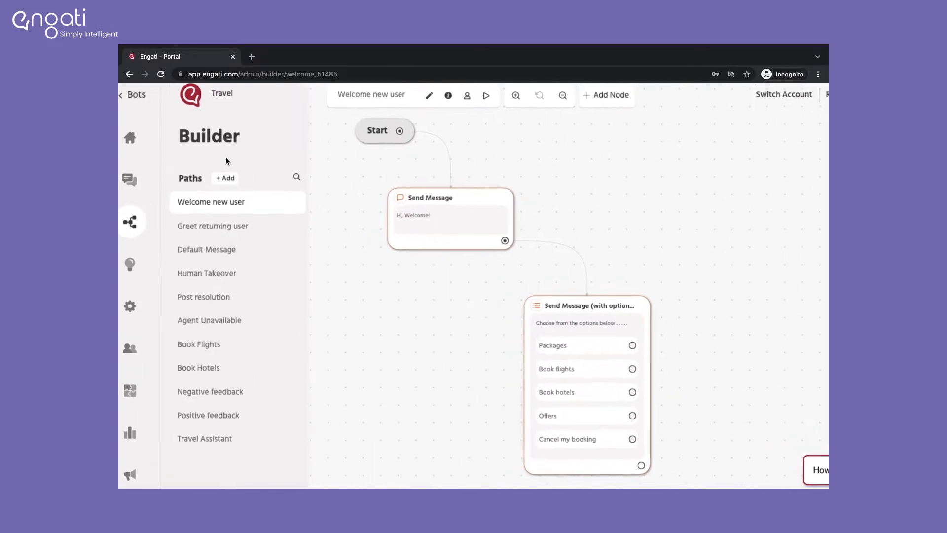
Create a new path named 'Collect feedback'.
{"action": "left_click", "coordinate": [224, 177]}
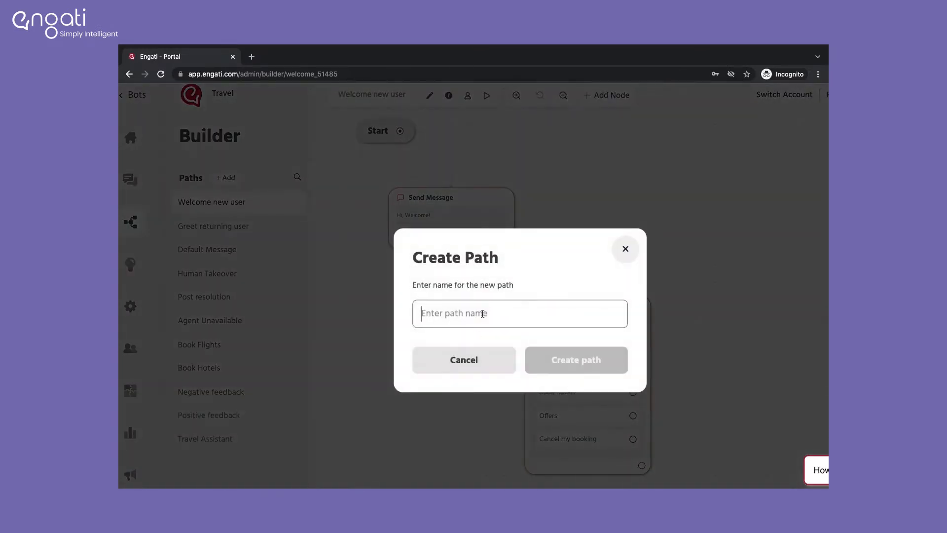
{"action": "type", "text": "Collect"}
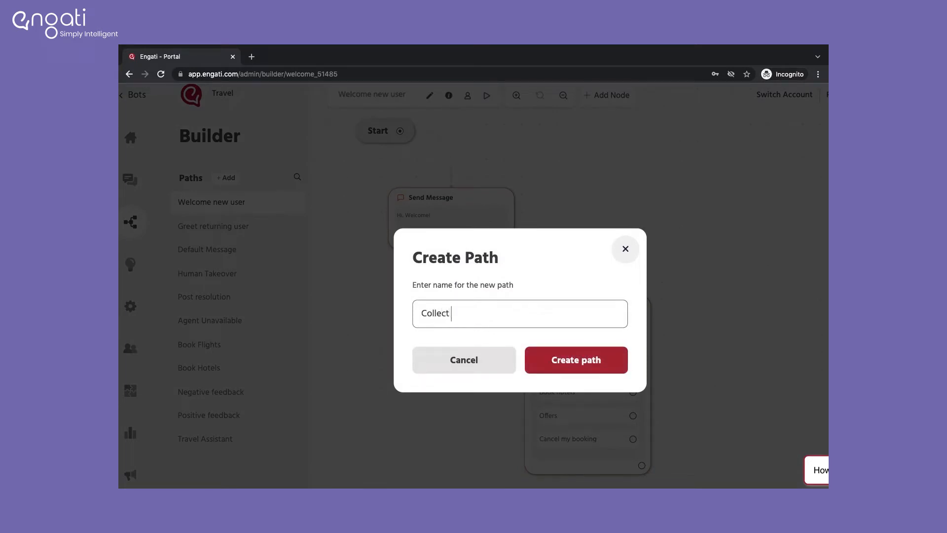
{"action": "type", "text": "feedback"}
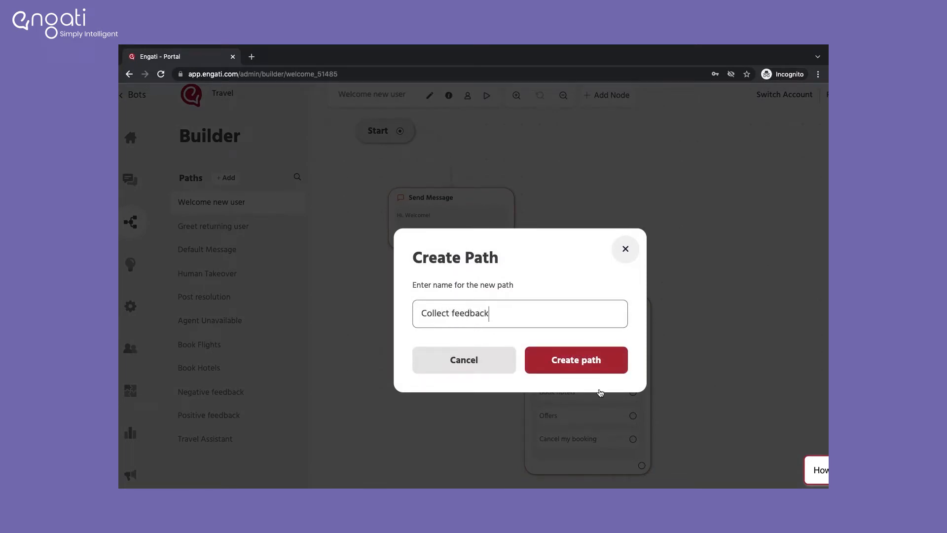
{"action": "left_click", "coordinate": [574, 360]}
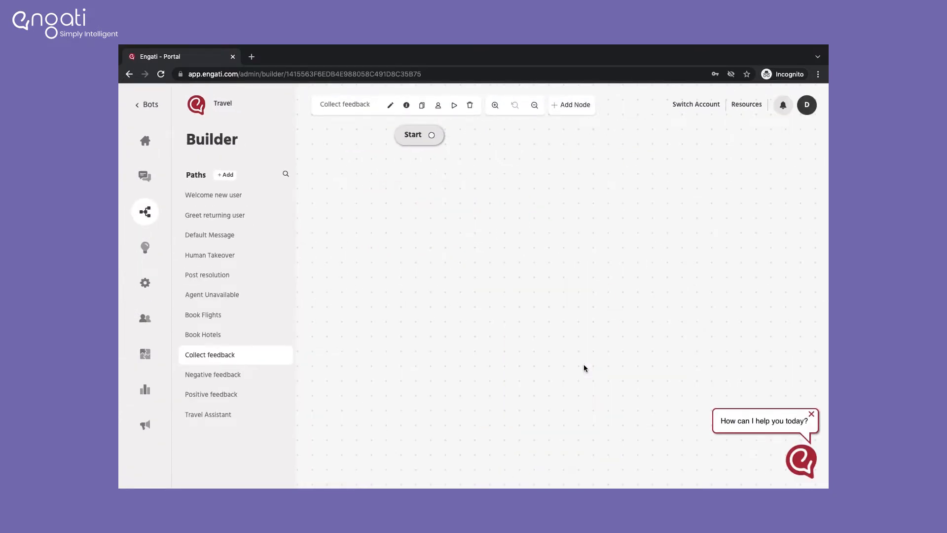
{"action": "mouse_move", "coordinate": [433, 134]}
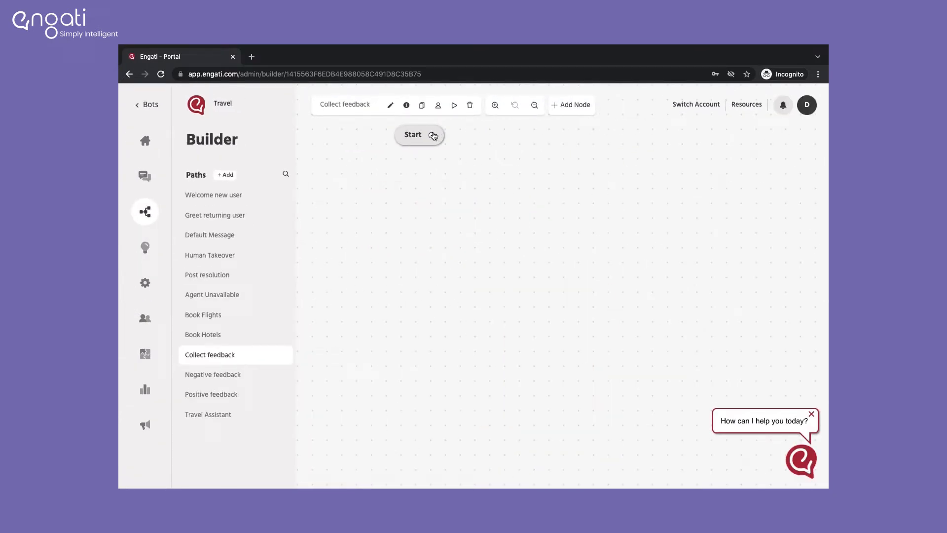
Add a Feedback node directly after the path's Start node.
{"action": "left_click", "coordinate": [571, 105]}
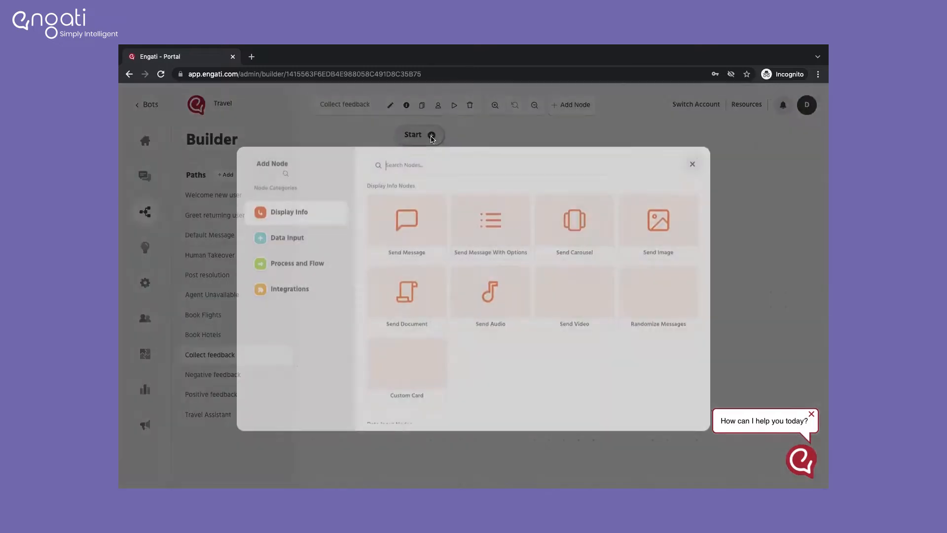
{"action": "type", "text": "fee"}
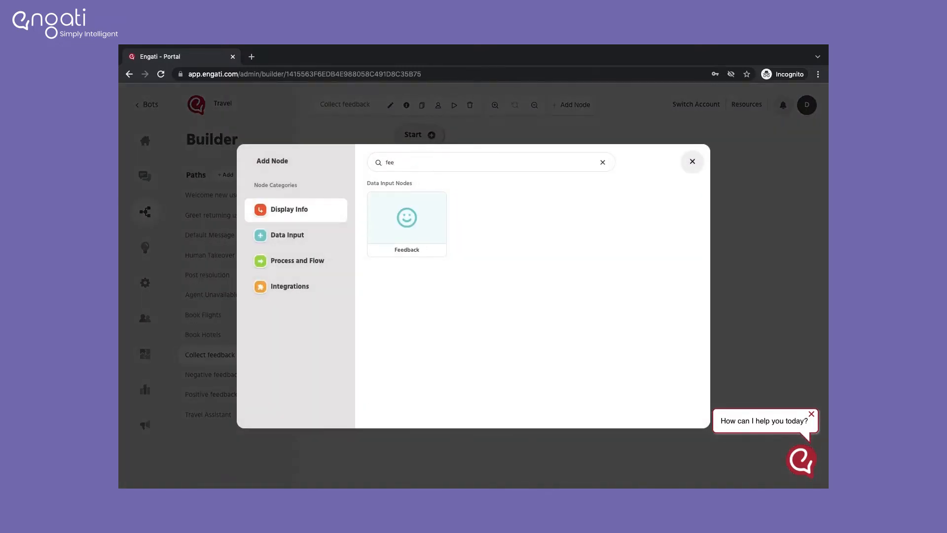
{"action": "left_click", "coordinate": [406, 217]}
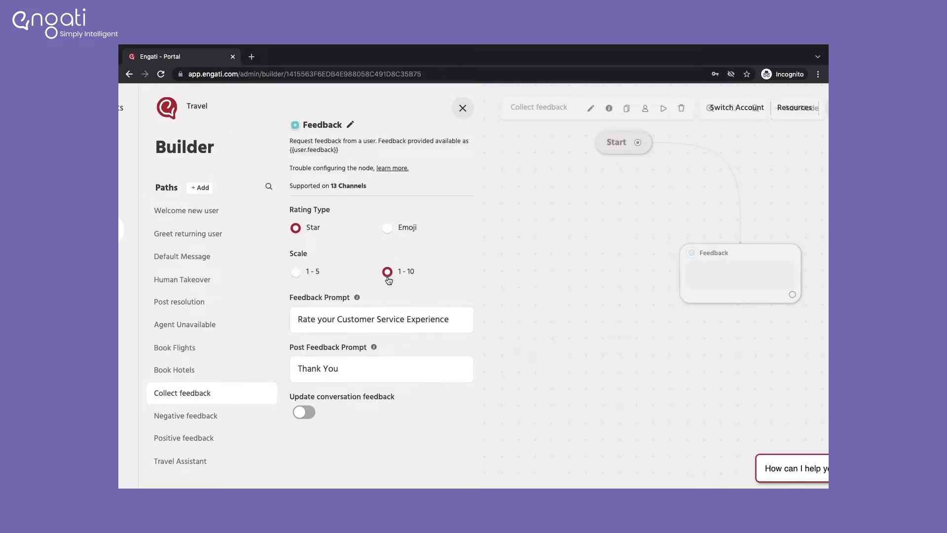
{"action": "mouse_move", "coordinate": [366, 238]}
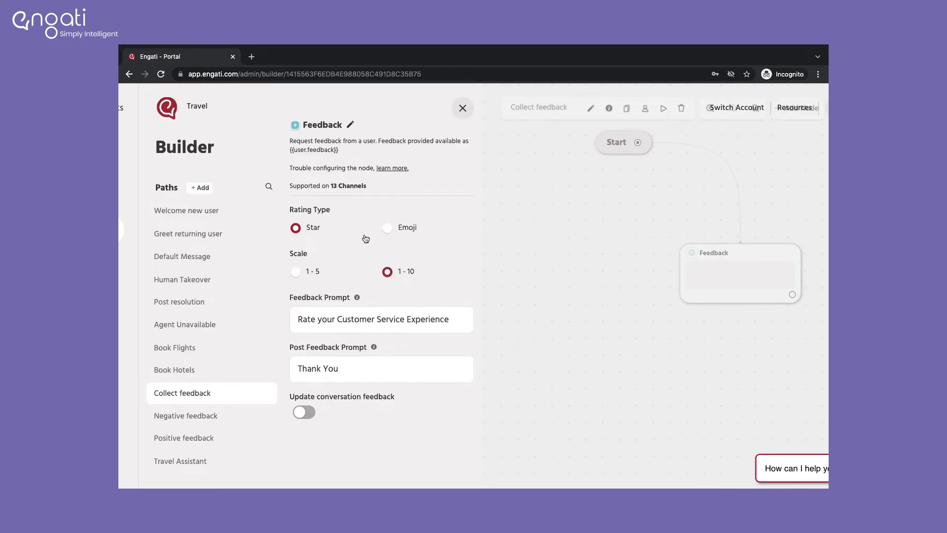
Set the Feedback node to Emoji rating on a 5-point scale, Bad to Excellent.
{"action": "left_click", "coordinate": [387, 228]}
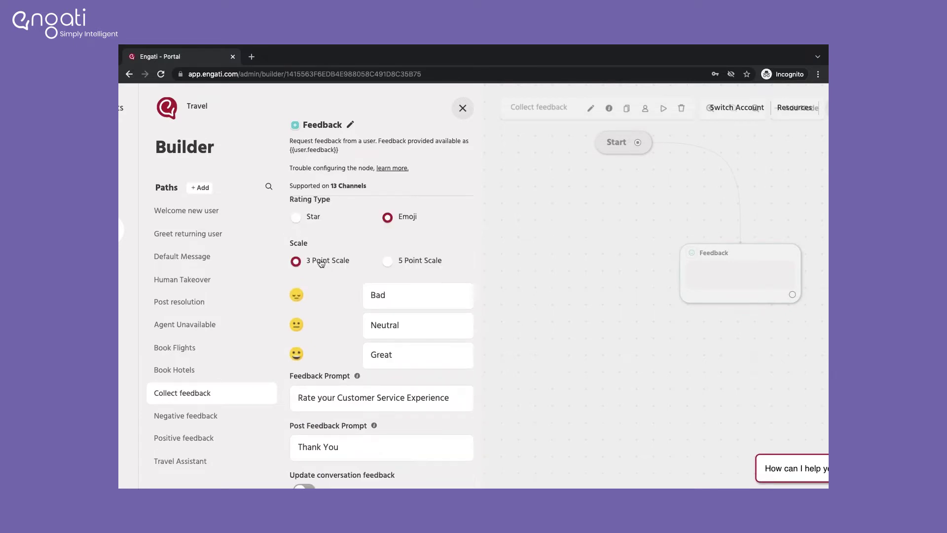
{"action": "left_click", "coordinate": [387, 260]}
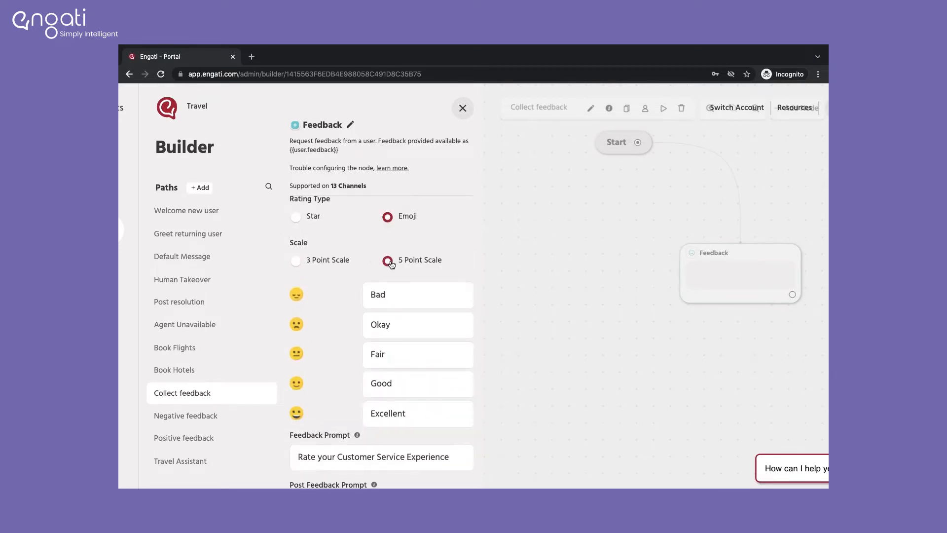
{"action": "scroll", "scroll_direction": "down", "scroll_amount": 3}
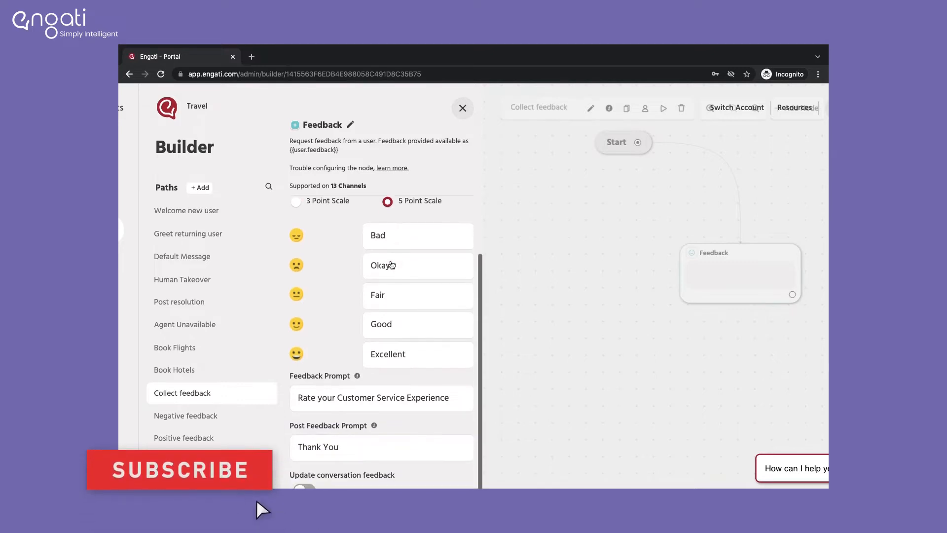
{"action": "scroll", "scroll_direction": "down", "scroll_amount": 3}
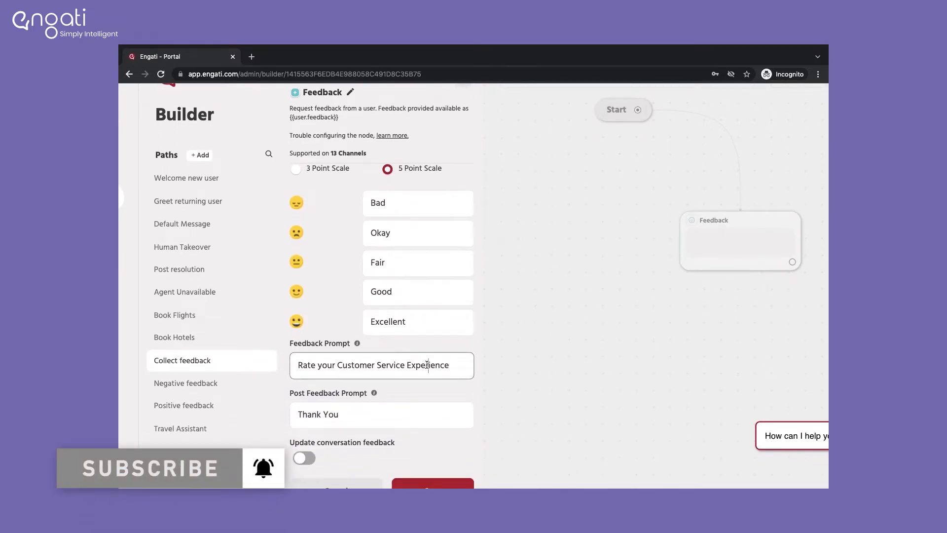
Set prompts to 'Rate your Customer Service' and 'Thank you for your feedback'; enable conversation feedback updates.
{"action": "key", "text": "Backspace"}
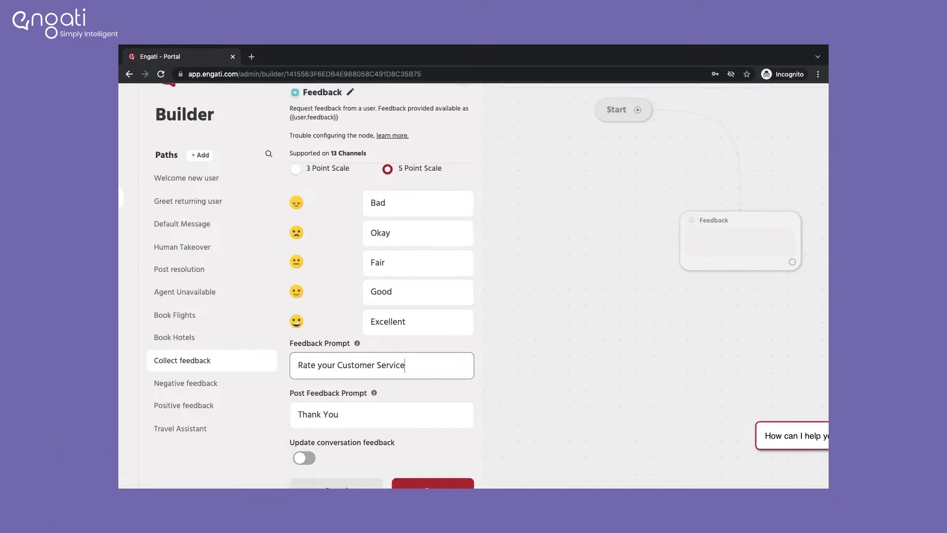
{"action": "scroll", "scroll_direction": "down", "scroll_amount": 3}
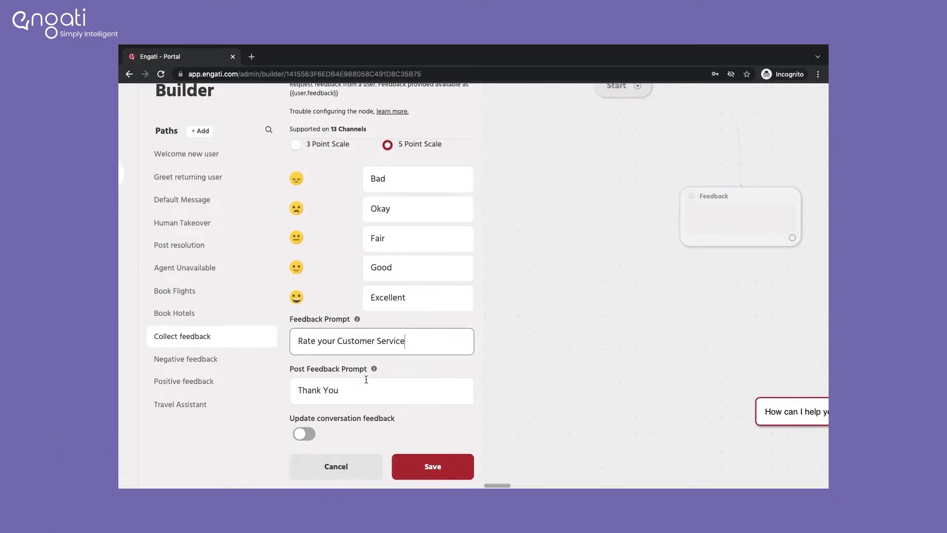
{"action": "left_click", "coordinate": [381, 390]}
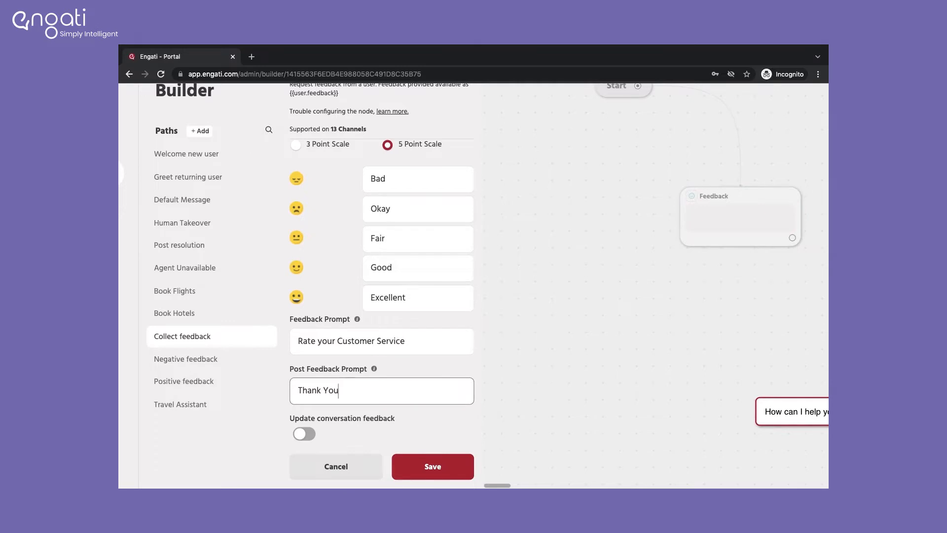
{"action": "type", "text": "for your"}
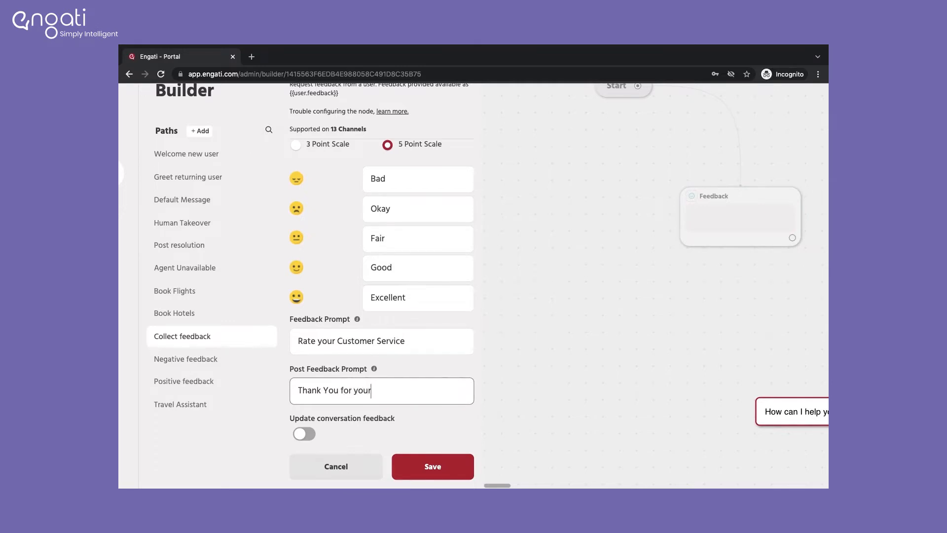
{"action": "type", "text": "feedback"}
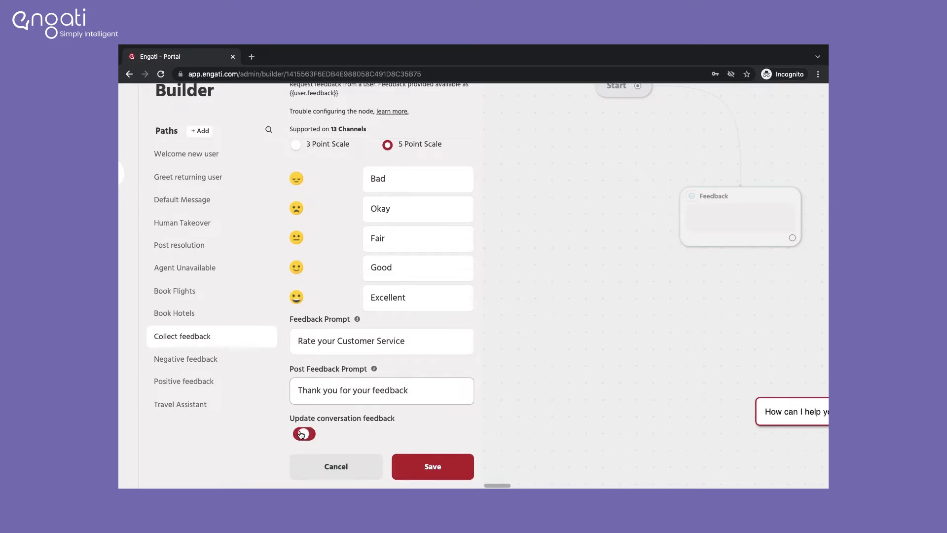
{"action": "left_click", "coordinate": [304, 434]}
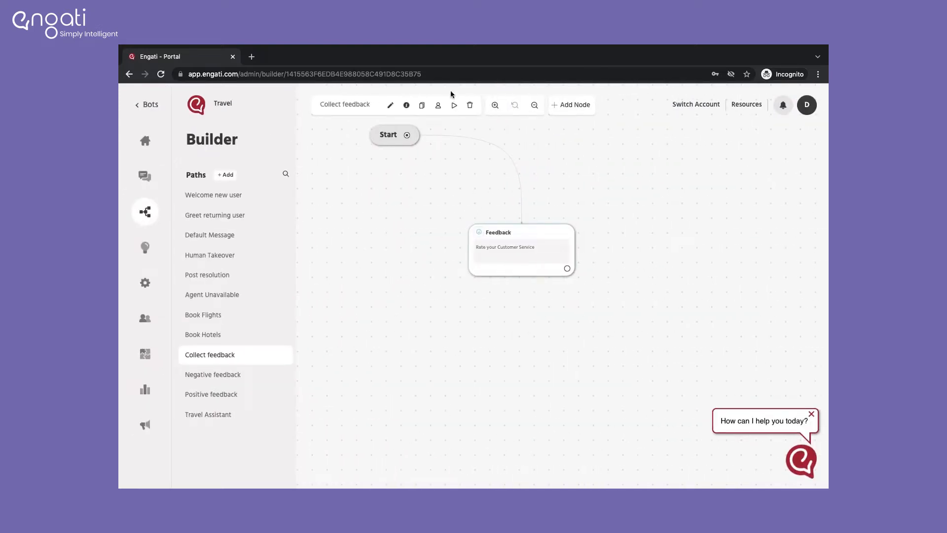
Test the Collect feedback path, rate the service 'Fair', and return to the portal.
{"action": "left_click", "coordinate": [454, 105]}
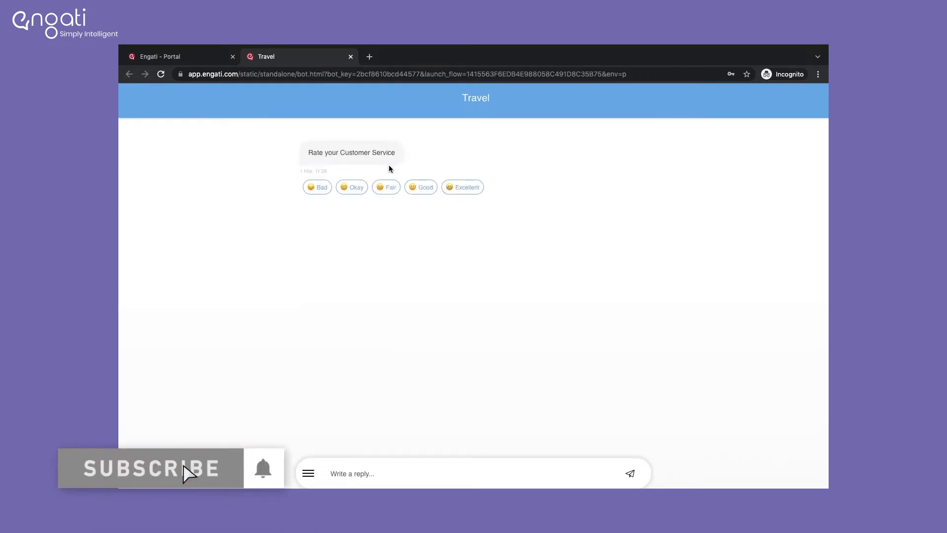
{"action": "left_click", "coordinate": [386, 186]}
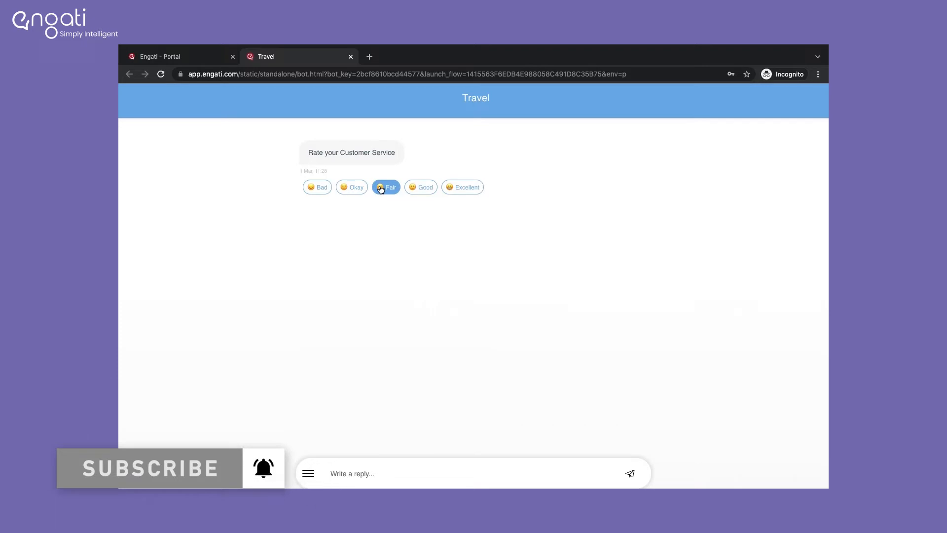
{"action": "left_click", "coordinate": [386, 186]}
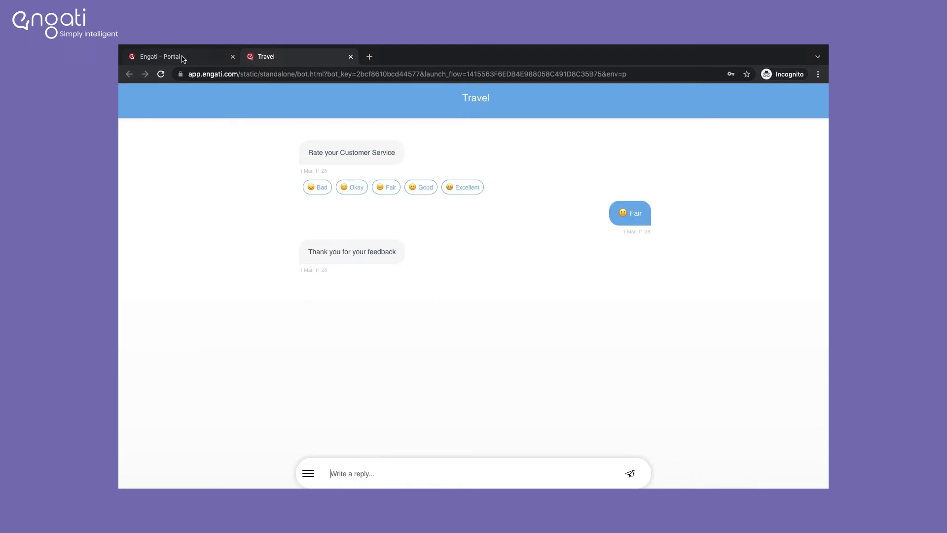
{"action": "left_click", "coordinate": [160, 56]}
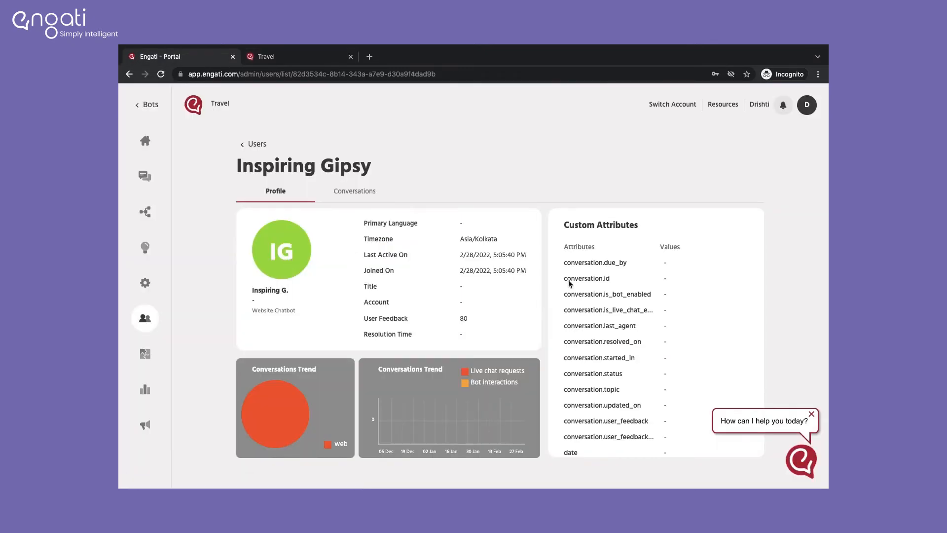
View the visitor's user.feedback attribute (60), then open the Travel bot's Train FAQs.
{"action": "scroll", "scroll_direction": "down", "scroll_amount": 3}
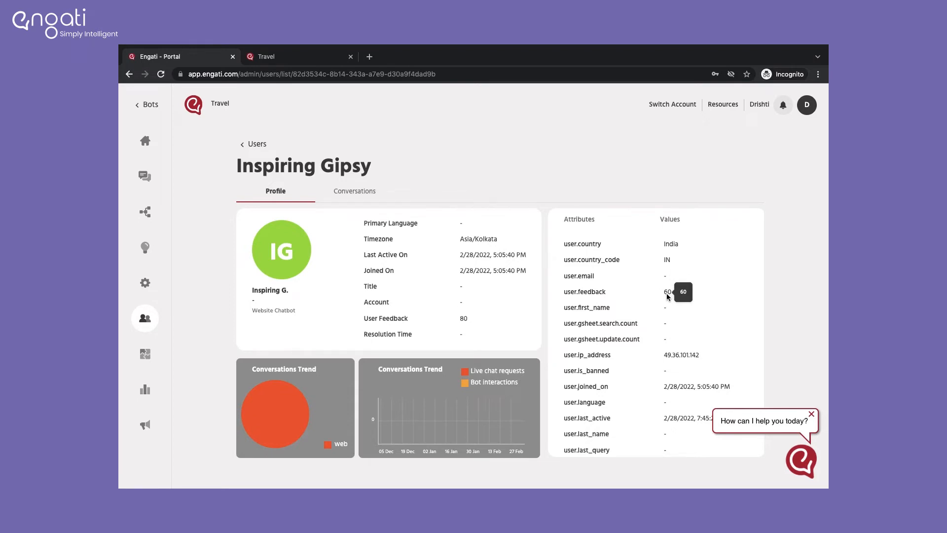
{"action": "left_click", "coordinate": [145, 248]}
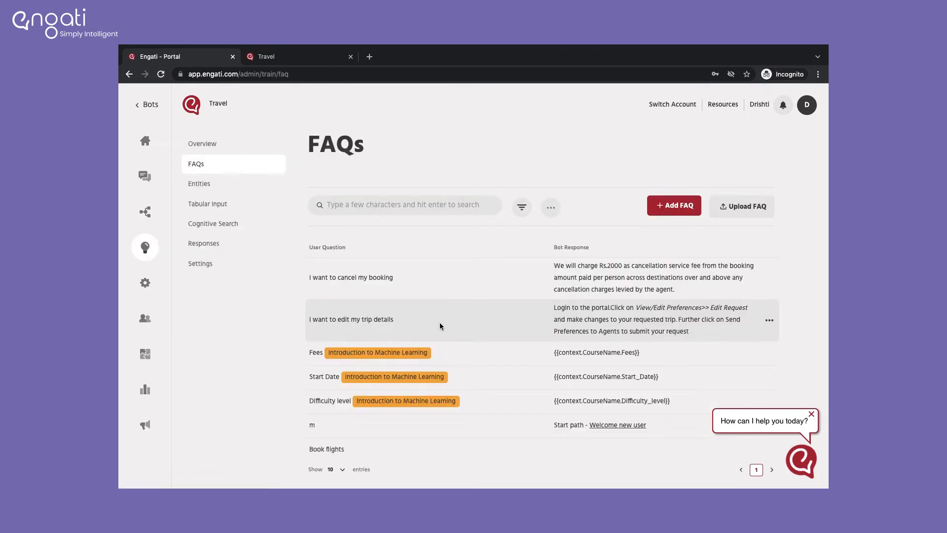
{"action": "mouse_move", "coordinate": [393, 189]}
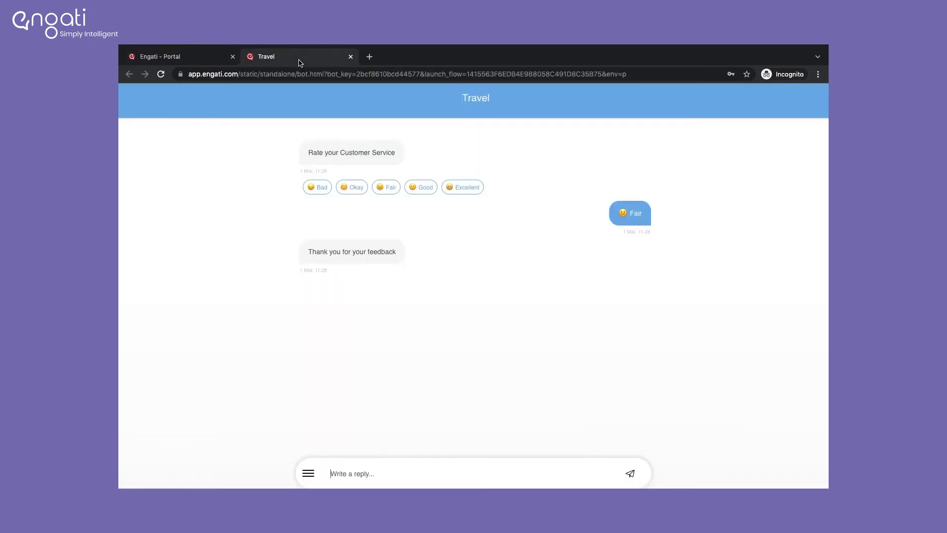
{"action": "mouse_move", "coordinate": [323, 372]}
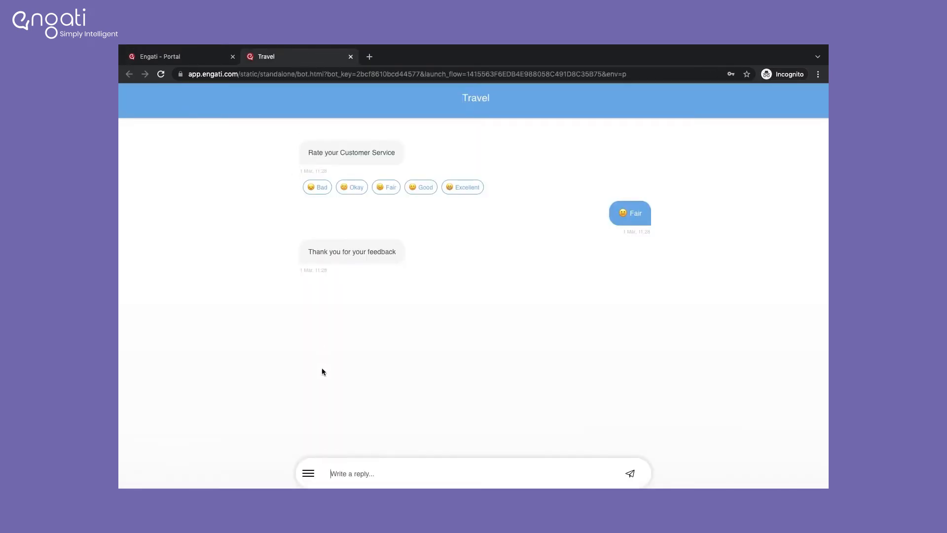
Ask the test bot 'i have cancelled my booking, what are the next steps?'.
{"action": "type", "text": "i have"}
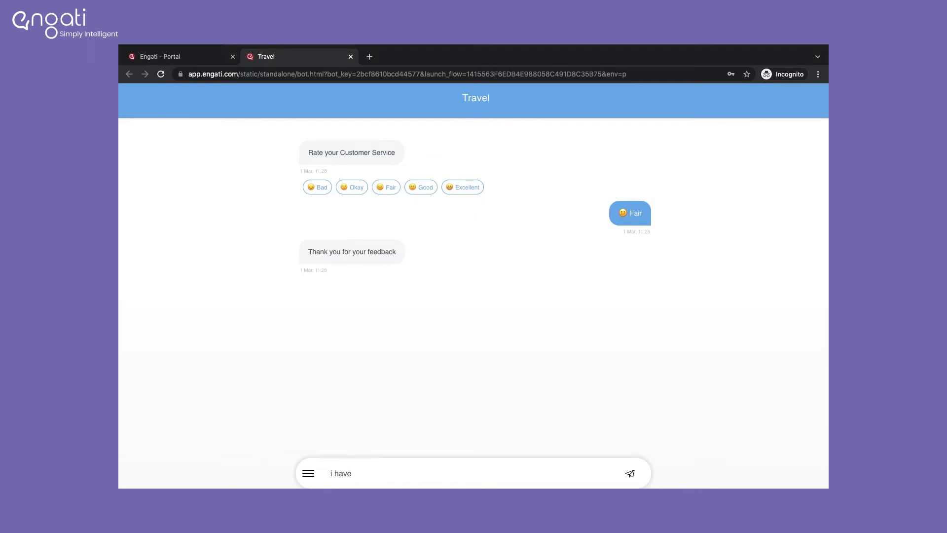
{"action": "type", "text": "cancelled"}
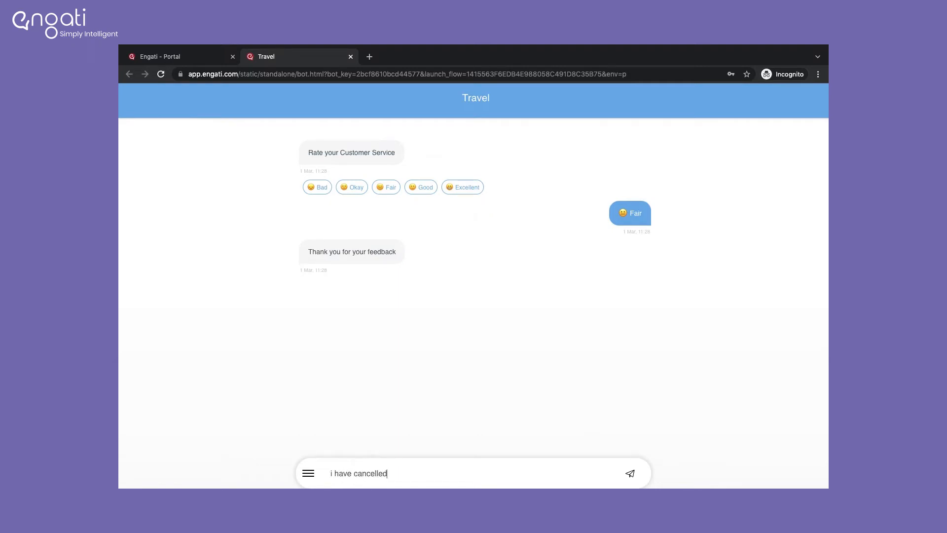
{"action": "type", "text": "my booking, what are the"}
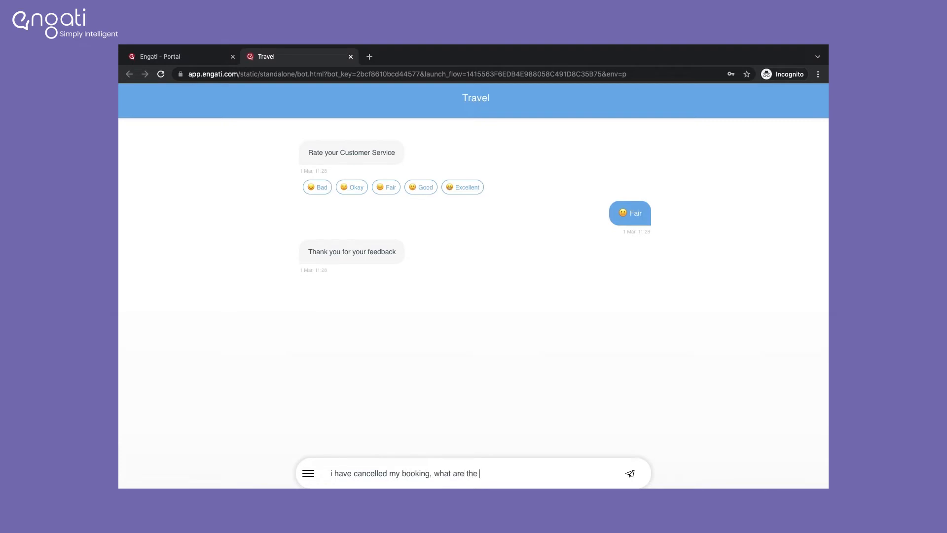
{"action": "left_click", "coordinate": [629, 473]}
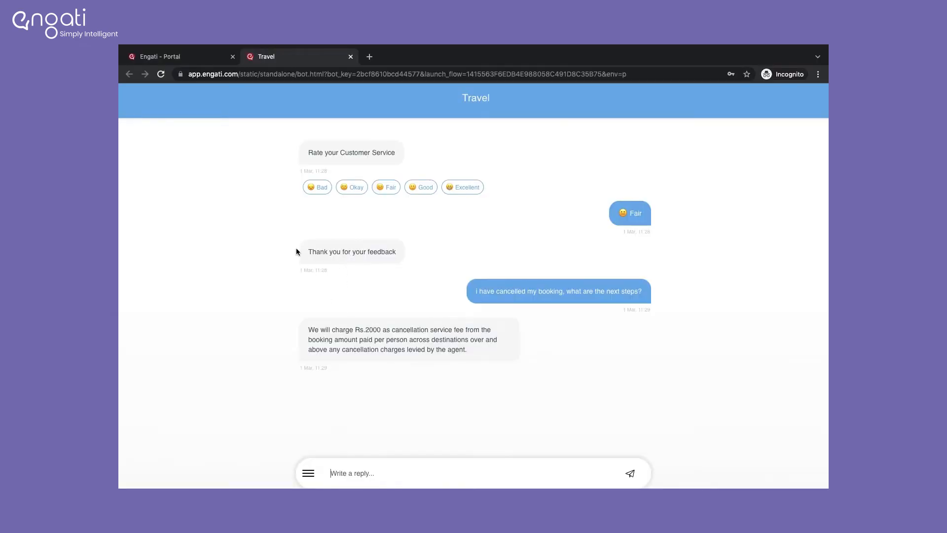
{"action": "mouse_move", "coordinate": [323, 349]}
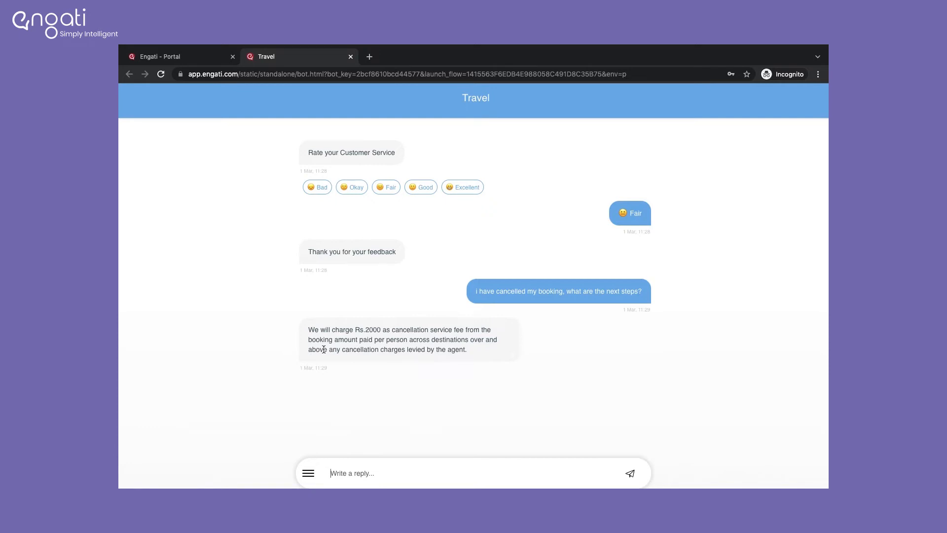
Enable Request Feedback under Train > Settings > User Feedback and save the changes.
{"action": "left_click", "coordinate": [175, 56]}
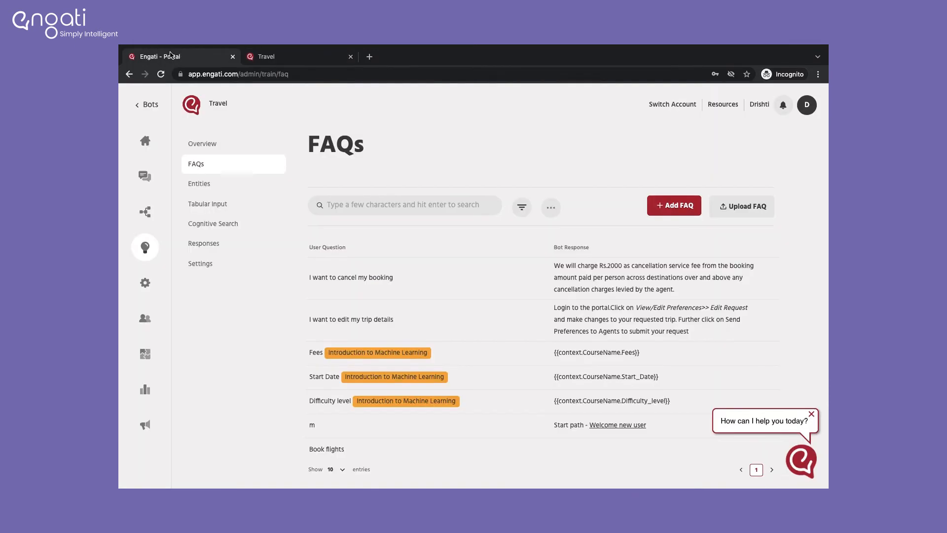
{"action": "mouse_move", "coordinate": [200, 263]}
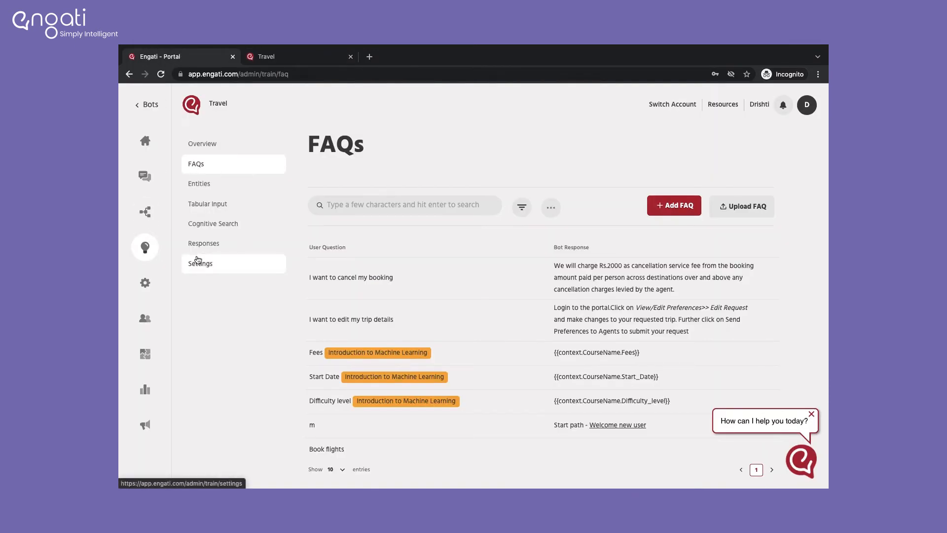
{"action": "left_click", "coordinate": [200, 264]}
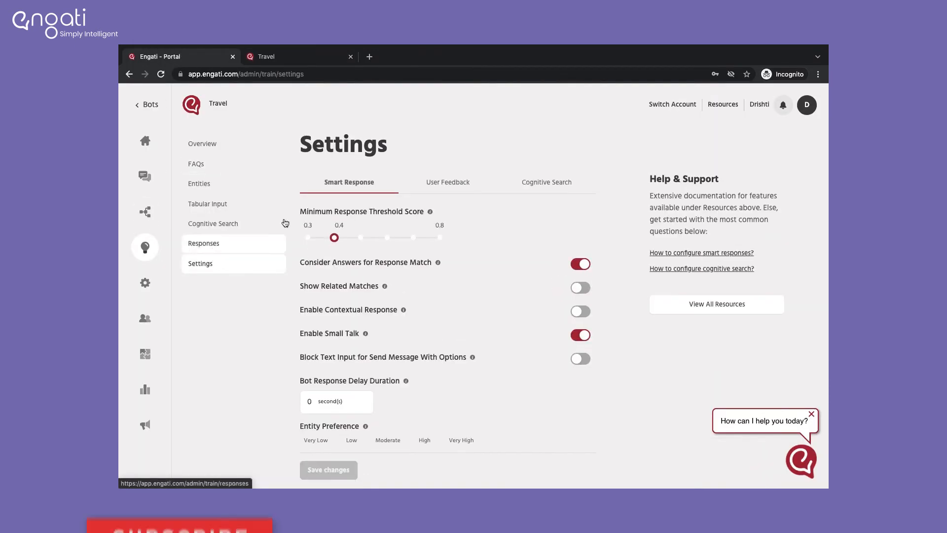
{"action": "left_click", "coordinate": [448, 182]}
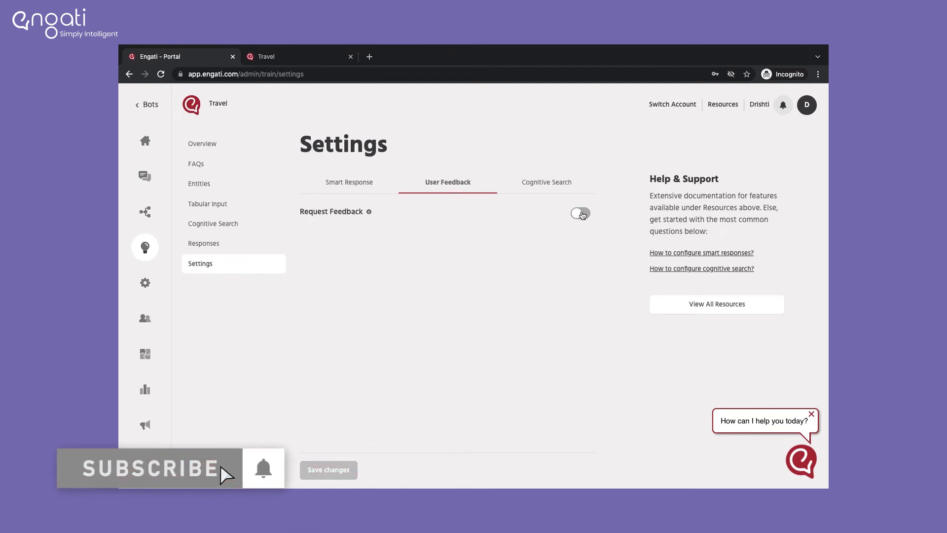
{"action": "left_click", "coordinate": [579, 214]}
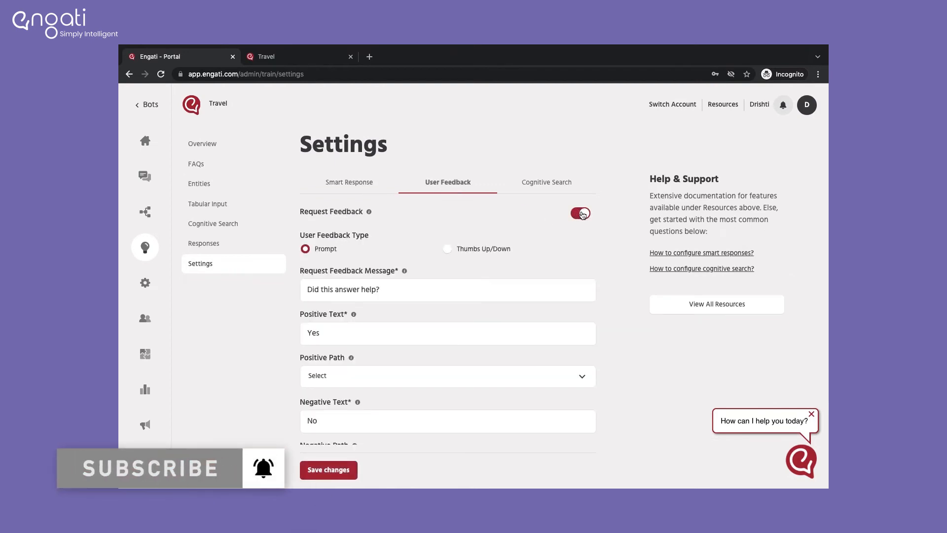
{"action": "left_click", "coordinate": [579, 213]}
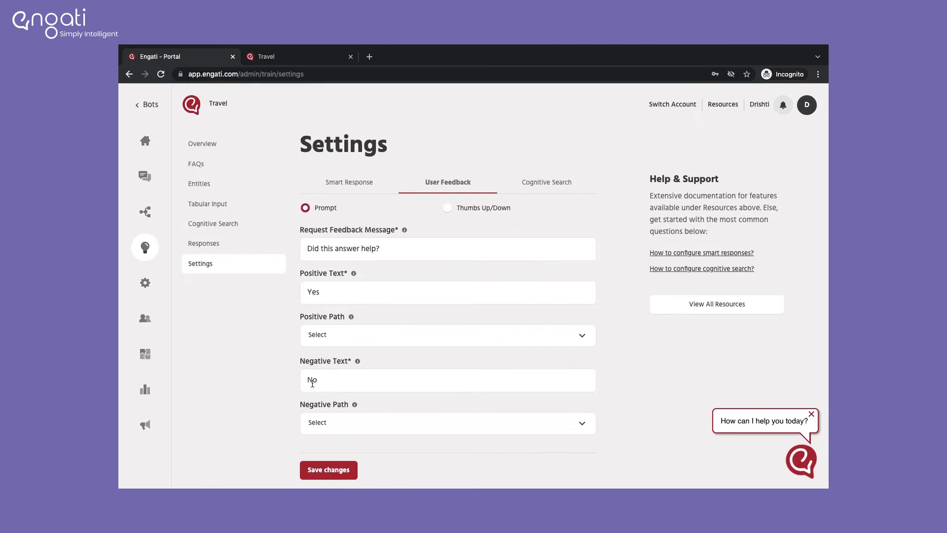
{"action": "left_click", "coordinate": [328, 469]}
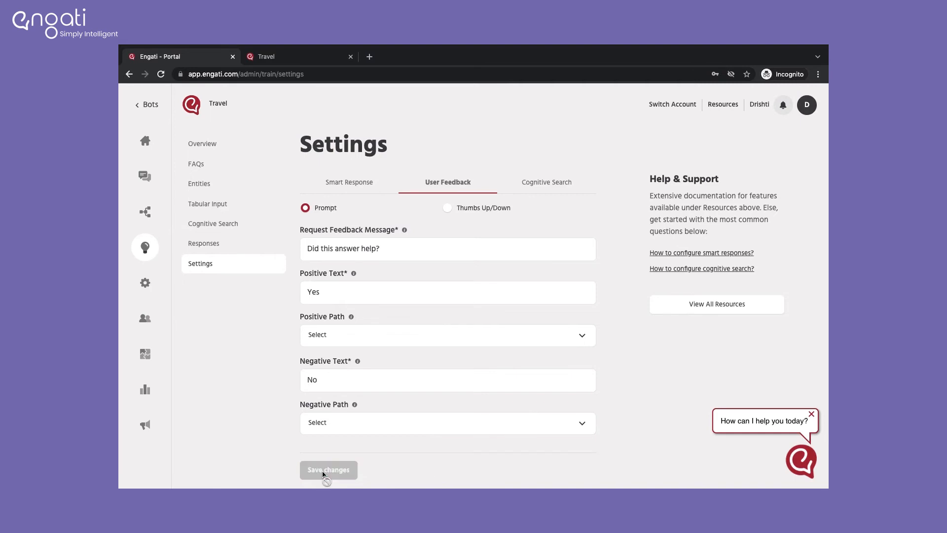
{"action": "mouse_move", "coordinate": [393, 396]}
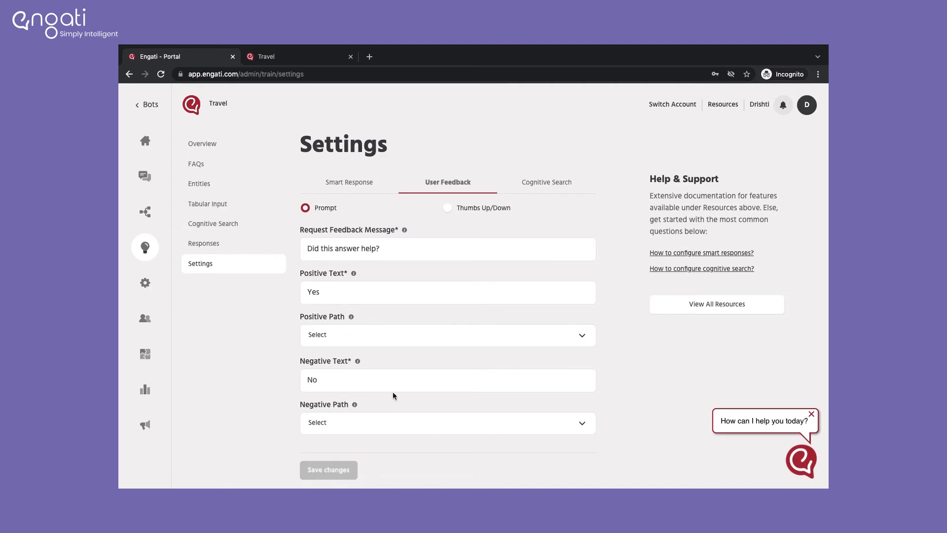
{"action": "left_click", "coordinate": [328, 470]}
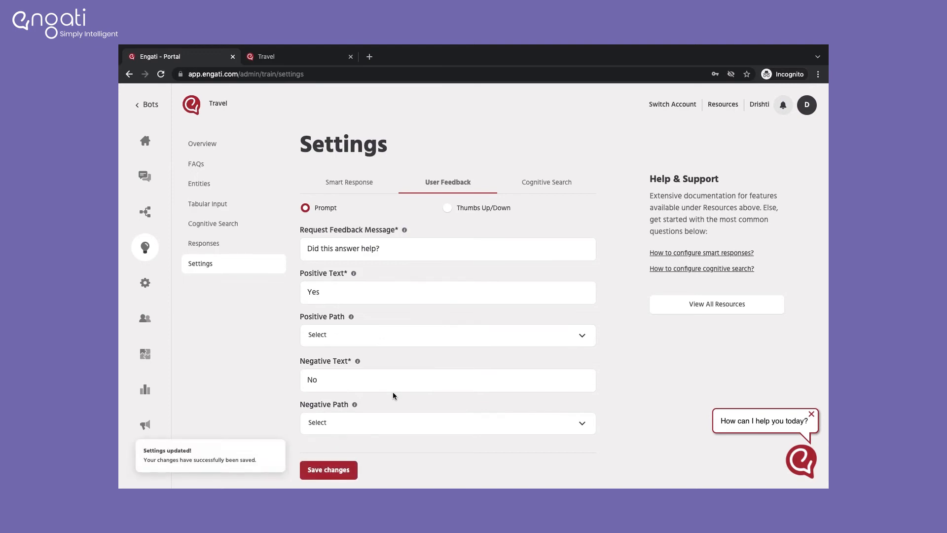
{"action": "mouse_move", "coordinate": [334, 232]}
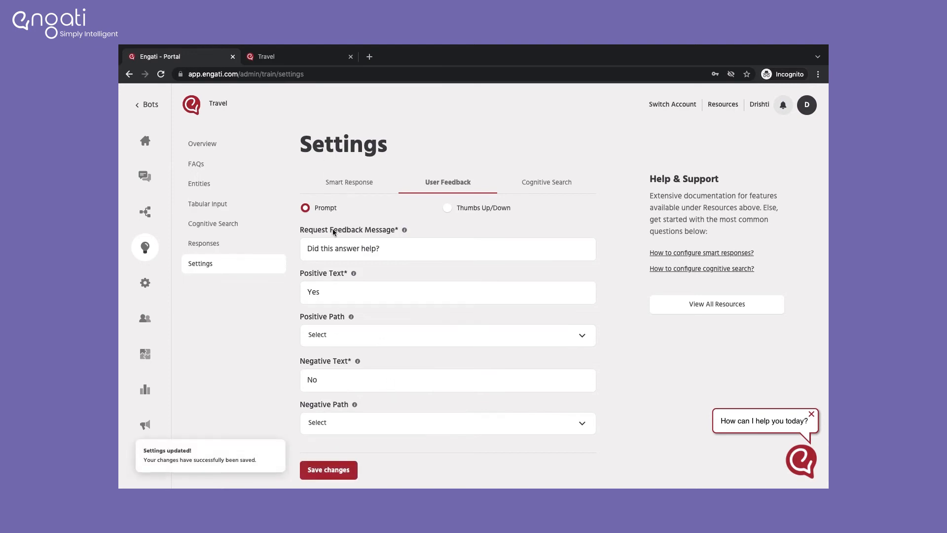
Check the test chat for the 'Did this answer help?' Yes/No prompt, then return to the portal.
{"action": "left_click", "coordinate": [271, 56]}
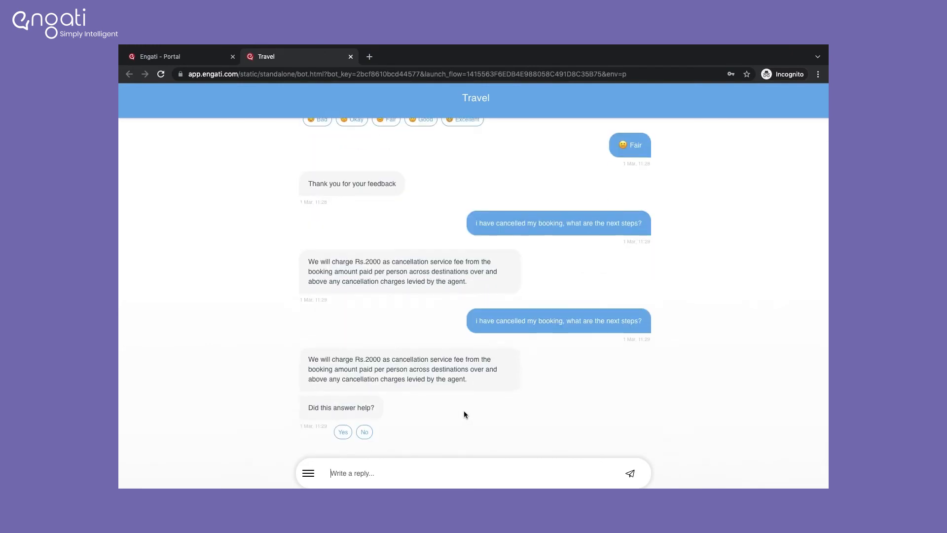
{"action": "left_click", "coordinate": [175, 56]}
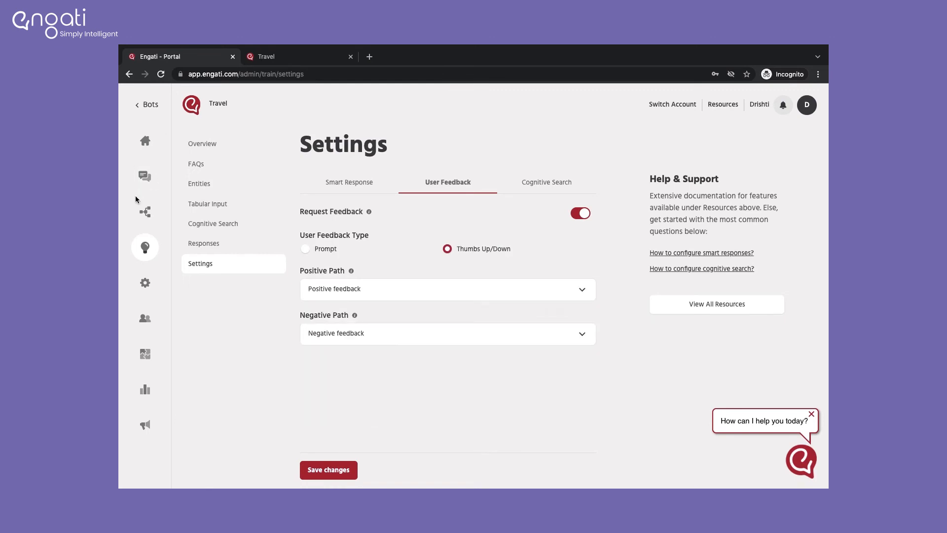
{"action": "left_click", "coordinate": [145, 210]}
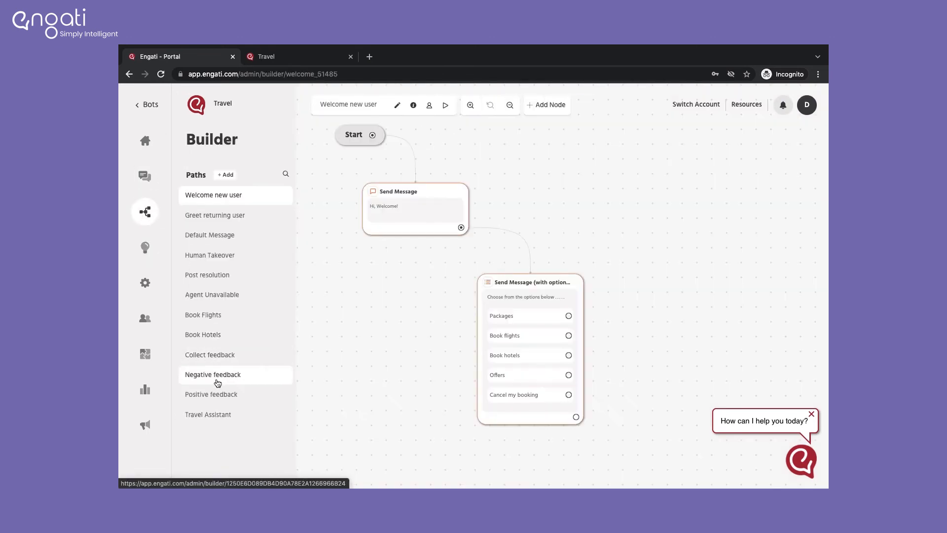
{"action": "left_click", "coordinate": [211, 393]}
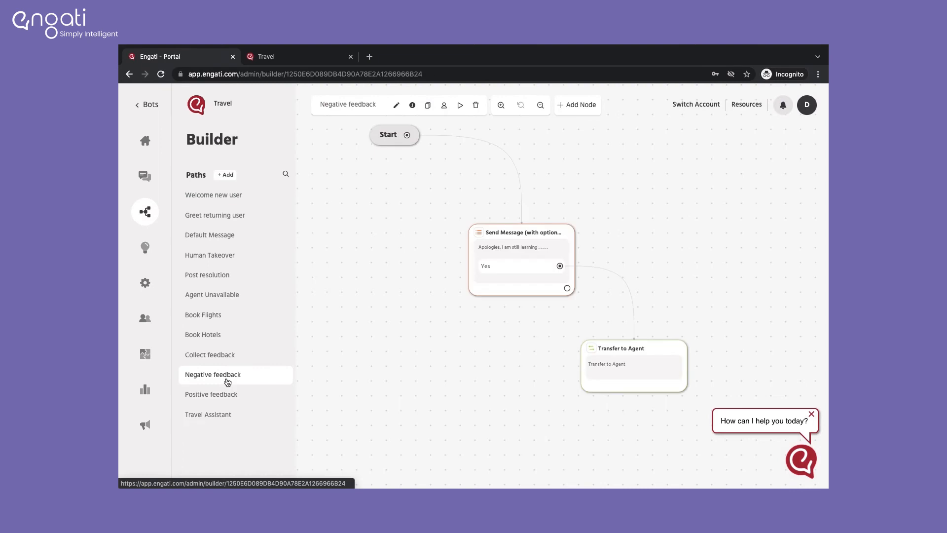
{"action": "left_click", "coordinate": [633, 360]}
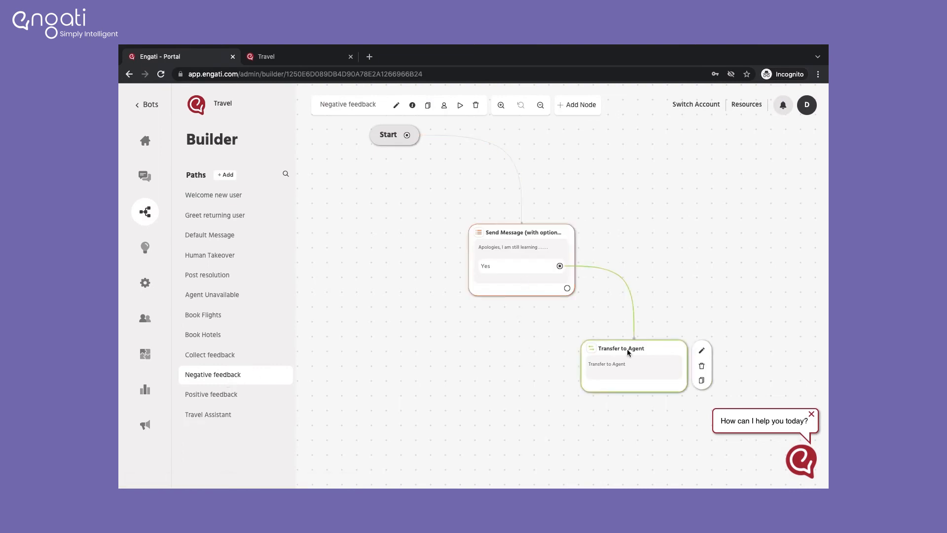
{"action": "left_click", "coordinate": [145, 248]}
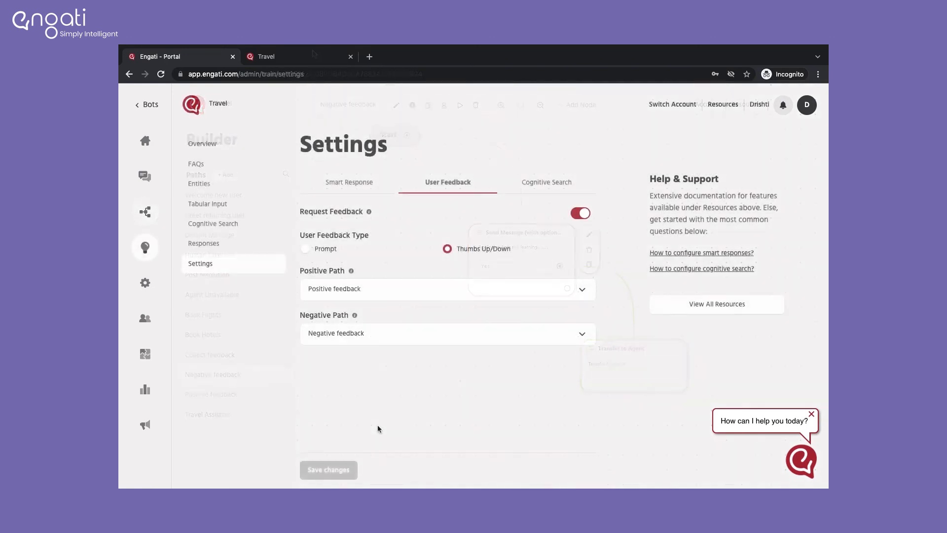
Thumbs-down the cancellation-fee answer in the test chat, then return to the portal.
{"action": "left_click", "coordinate": [265, 56]}
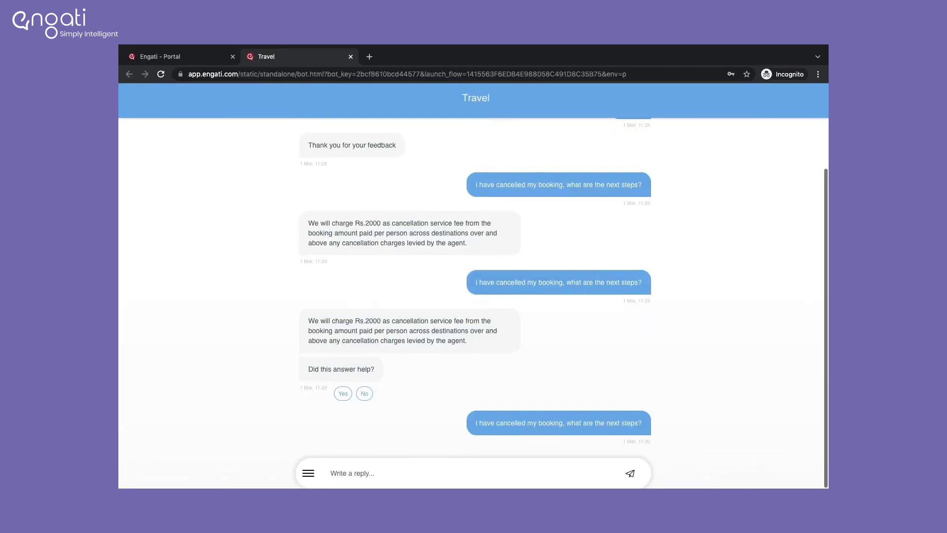
{"action": "scroll", "scroll_direction": "down", "scroll_amount": 3}
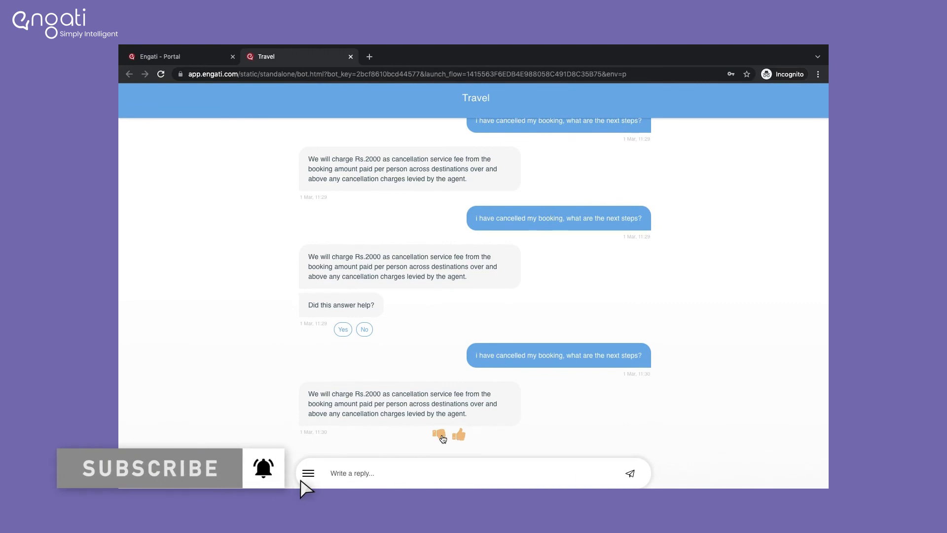
{"action": "left_click", "coordinate": [438, 434]}
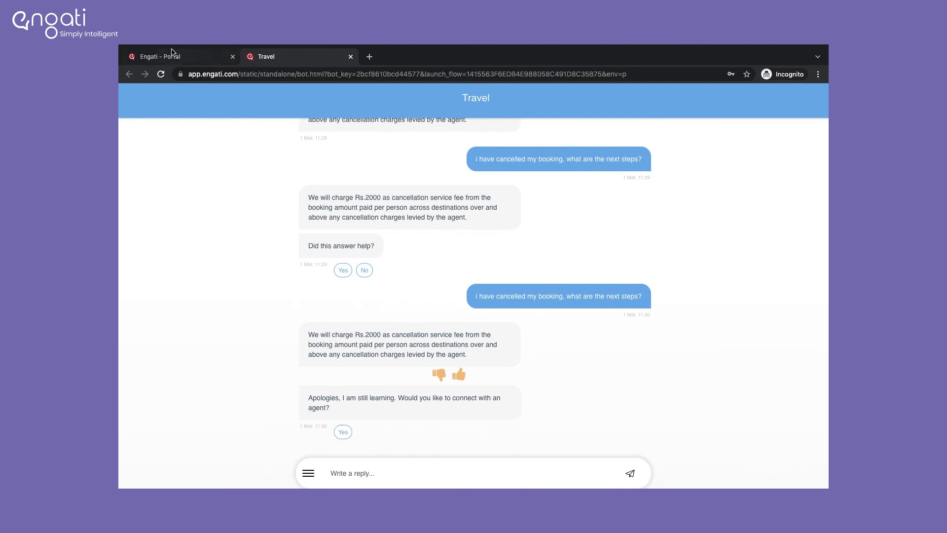
{"action": "left_click", "coordinate": [160, 56]}
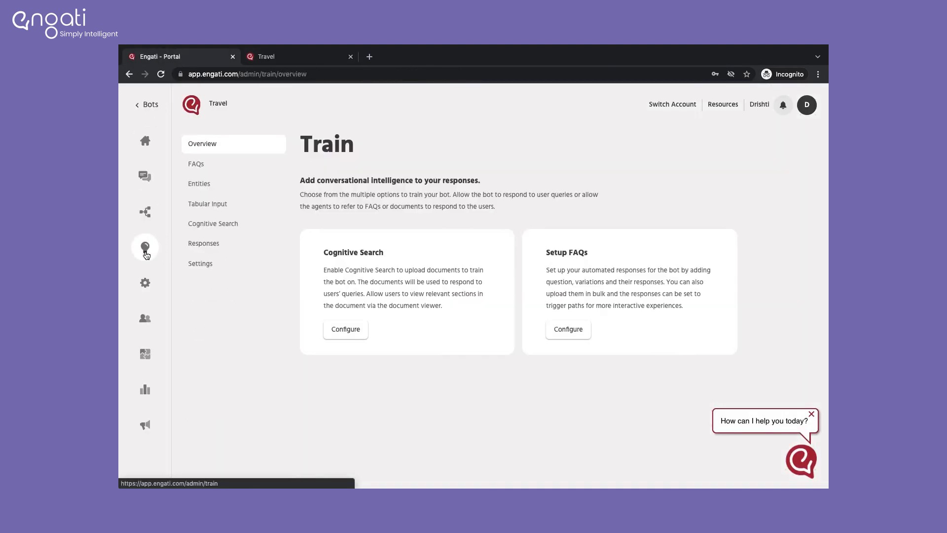
Open the Responses log and highlight the 'No' feedback on the cancellation answer.
{"action": "left_click", "coordinate": [203, 242]}
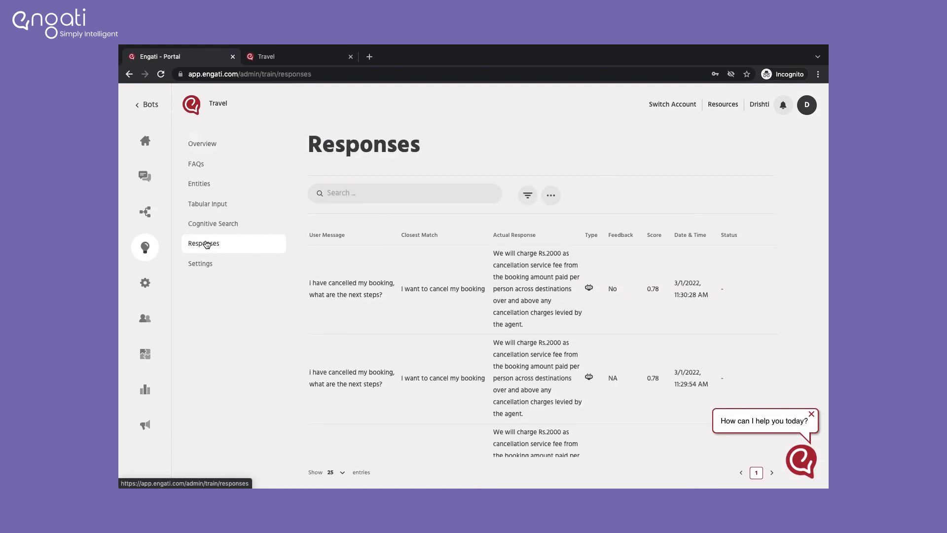
{"action": "mouse_move", "coordinate": [612, 288]}
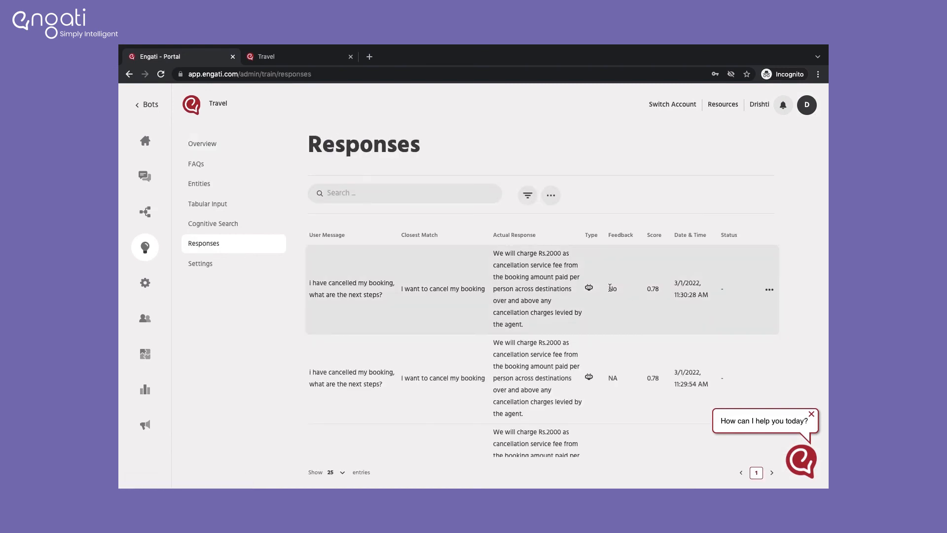
{"action": "double_click", "coordinate": [612, 288]}
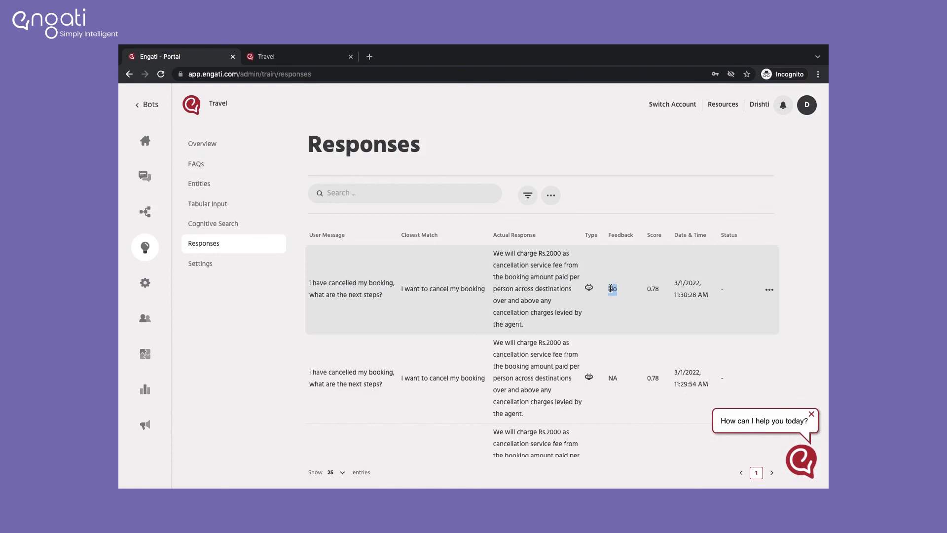